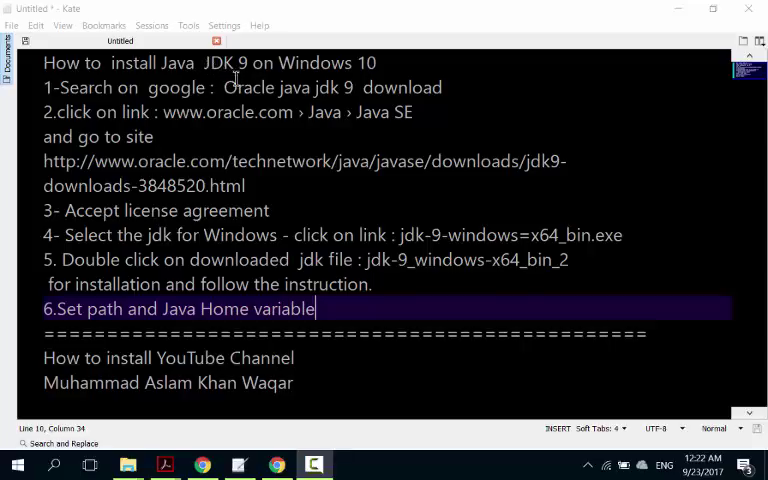
{"action": "mouse_move", "coordinate": [161, 62]}
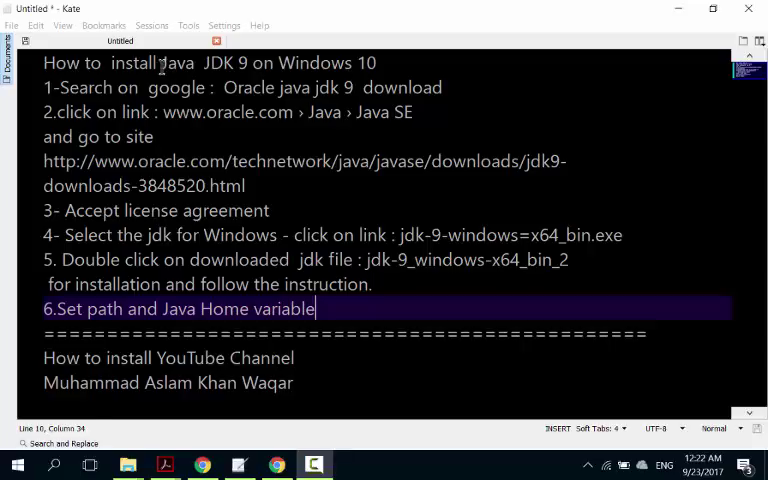
Search Google for 'oracle java jdk 9 download'
{"action": "left_click", "coordinate": [175, 62]}
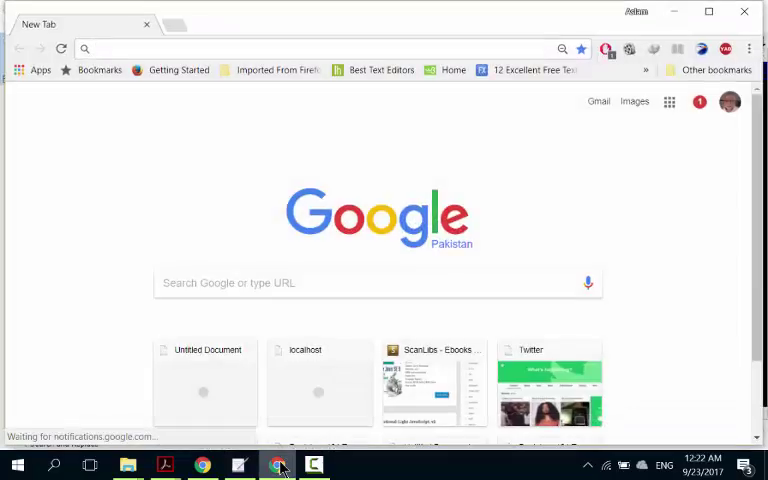
{"action": "type", "text": "oracle java jdk 9 download"}
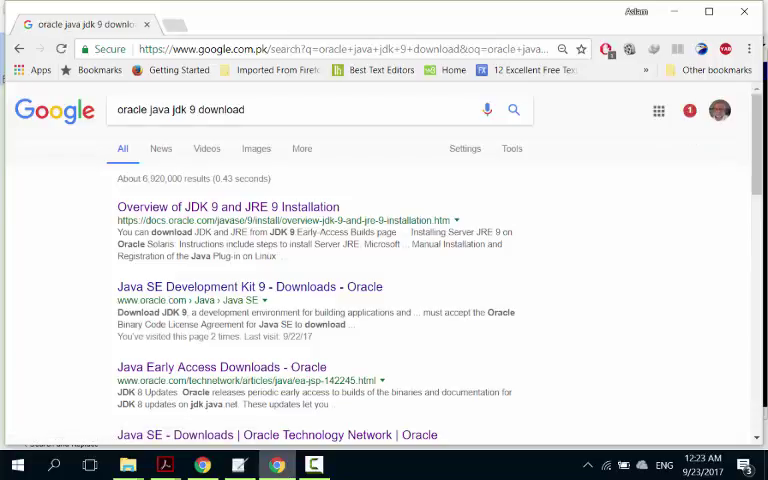
{"action": "mouse_move", "coordinate": [280, 302]}
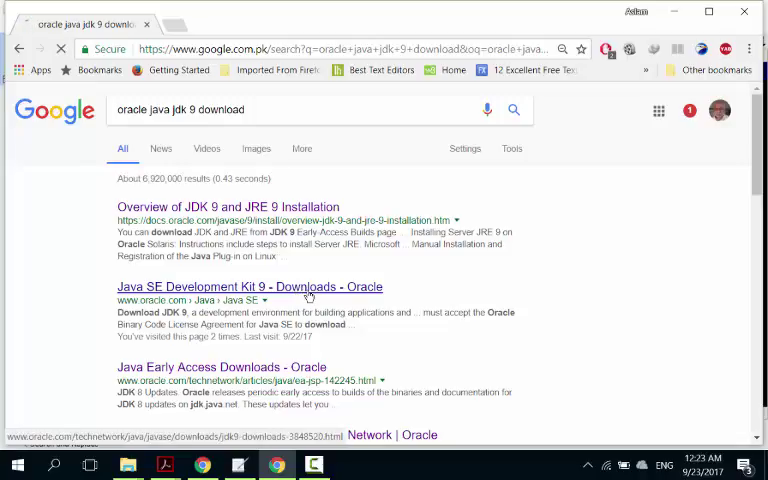
Open the 'Java SE Development Kit 9 - Downloads - Oracle' result and scroll to the license agreement
{"action": "left_click", "coordinate": [248, 287]}
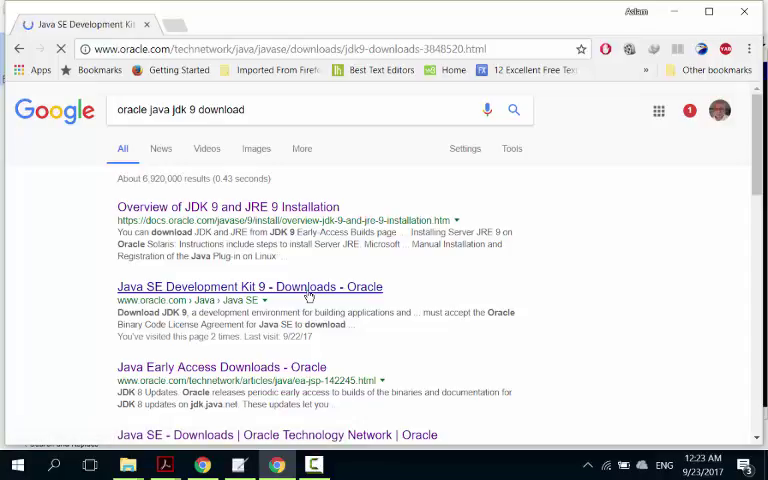
{"action": "left_click", "coordinate": [248, 287]}
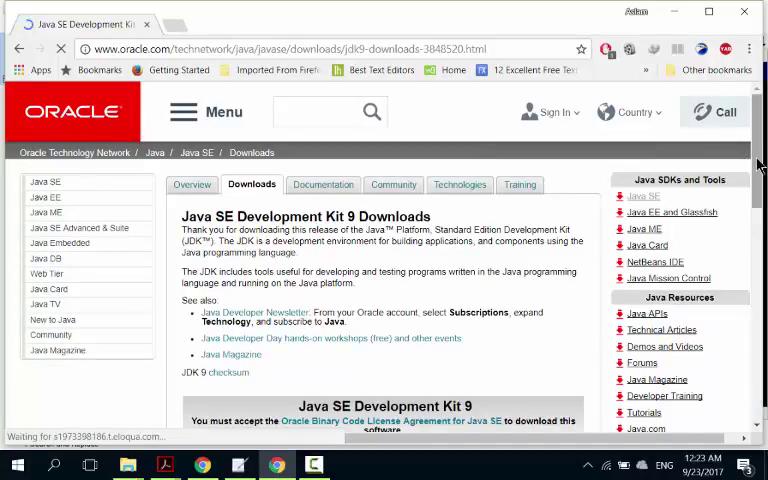
{"action": "scroll", "scroll_direction": "down", "scroll_amount": 3}
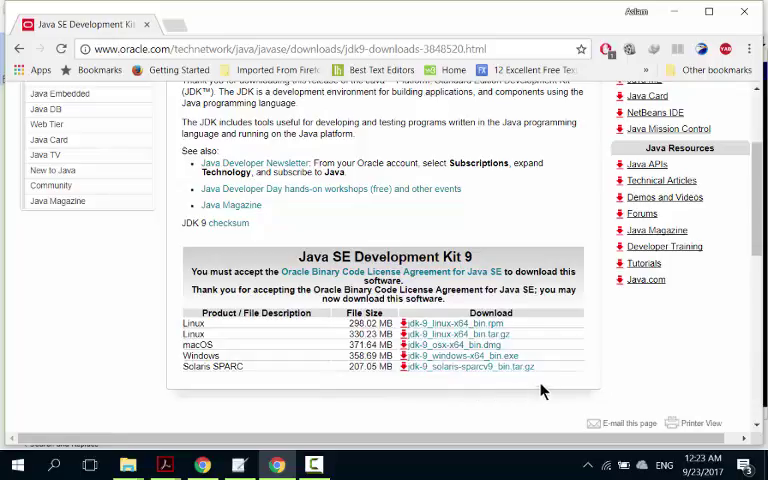
{"action": "mouse_move", "coordinate": [293, 357]}
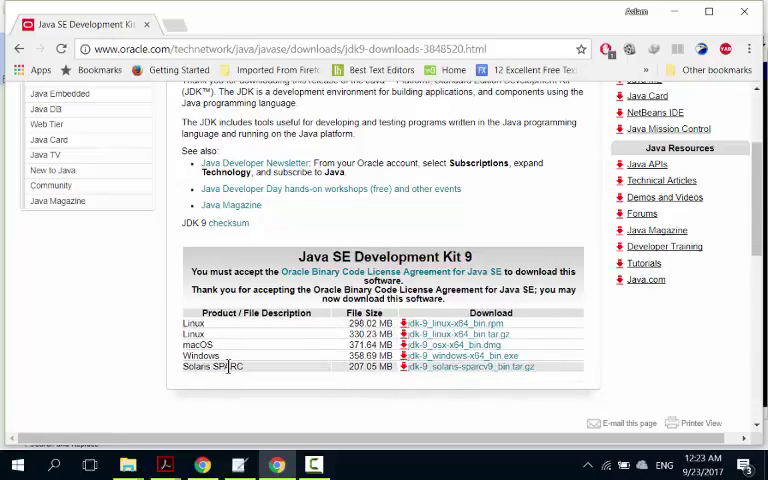
{"action": "mouse_move", "coordinate": [247, 367]}
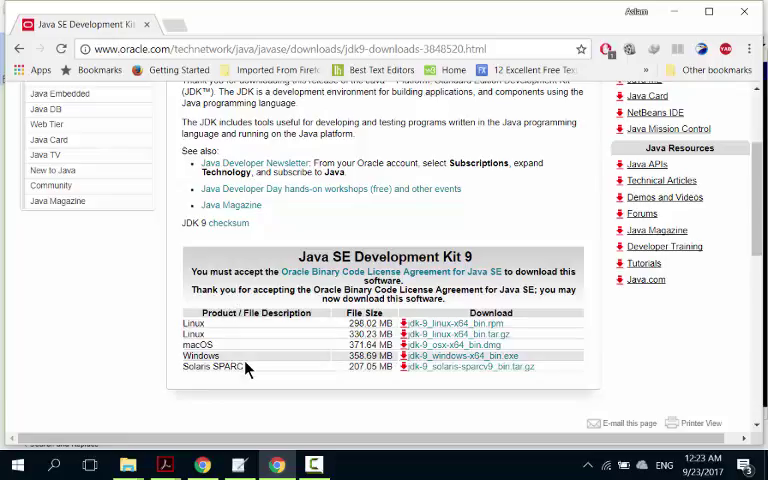
{"action": "mouse_move", "coordinate": [244, 363]}
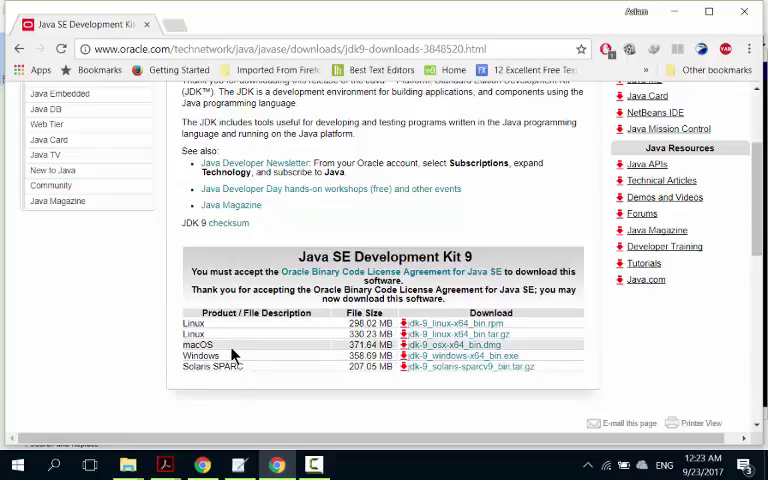
{"action": "mouse_move", "coordinate": [265, 393]}
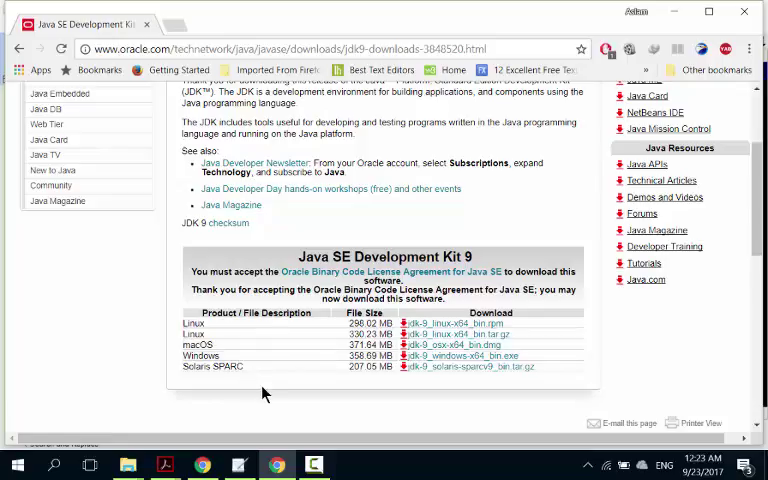
{"action": "mouse_move", "coordinate": [240, 390]}
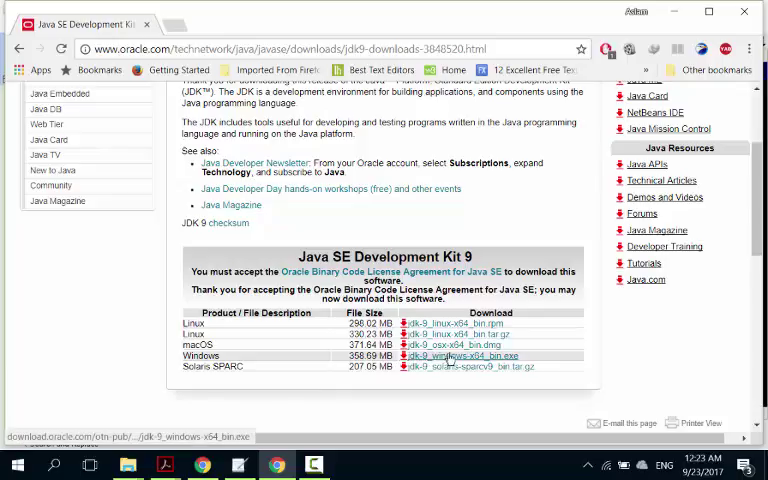
{"action": "mouse_move", "coordinate": [460, 356]}
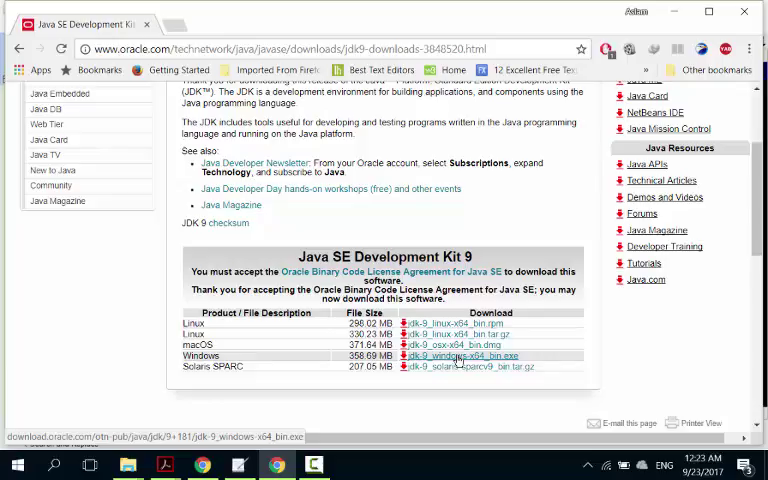
Send jdk-9_windows-x64_bin.exe to EagleGet, then cancel its Download File Info and New Download prompts
{"action": "left_click", "coordinate": [458, 356]}
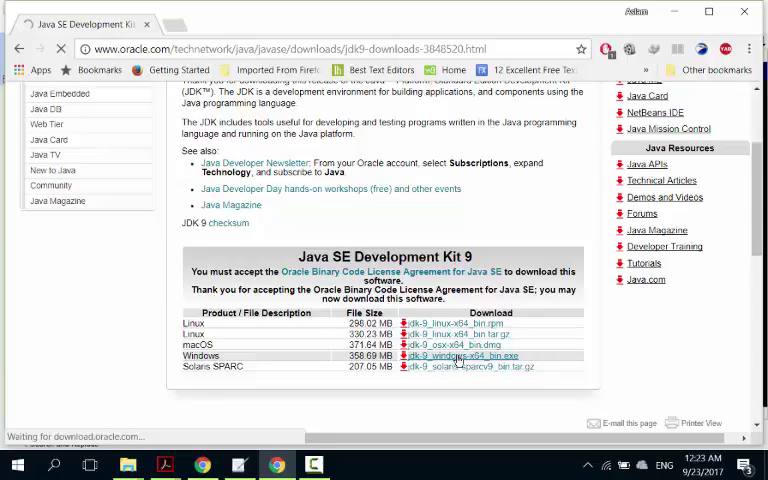
{"action": "left_click", "coordinate": [463, 356]}
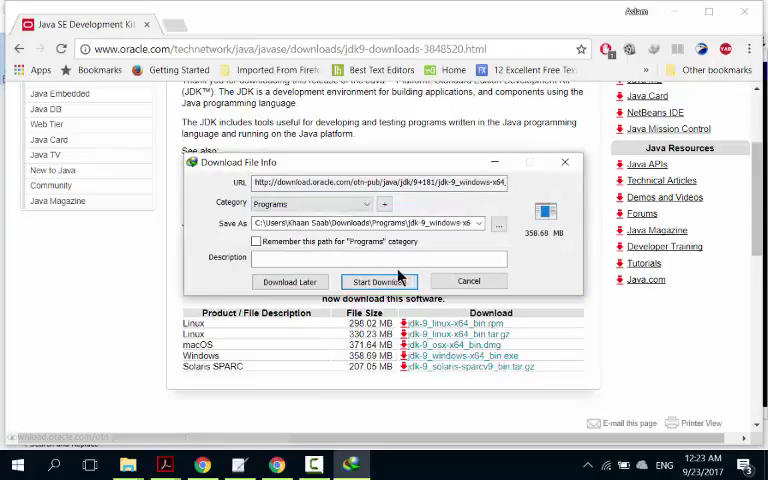
{"action": "left_click", "coordinate": [378, 281]}
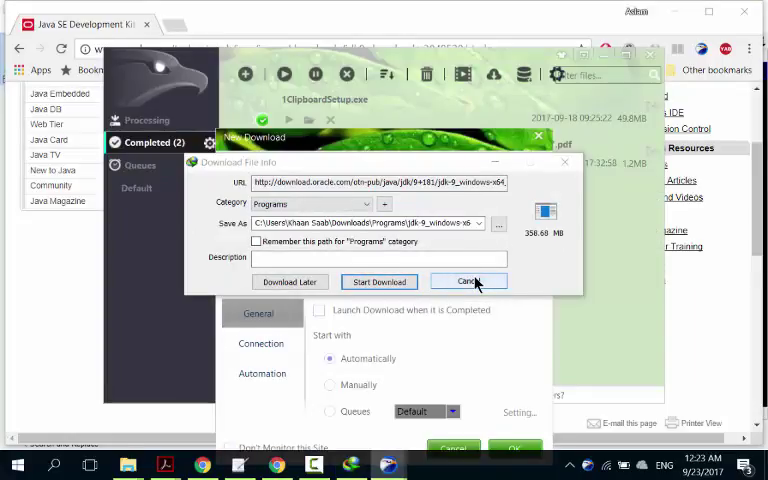
{"action": "left_click", "coordinate": [468, 281]}
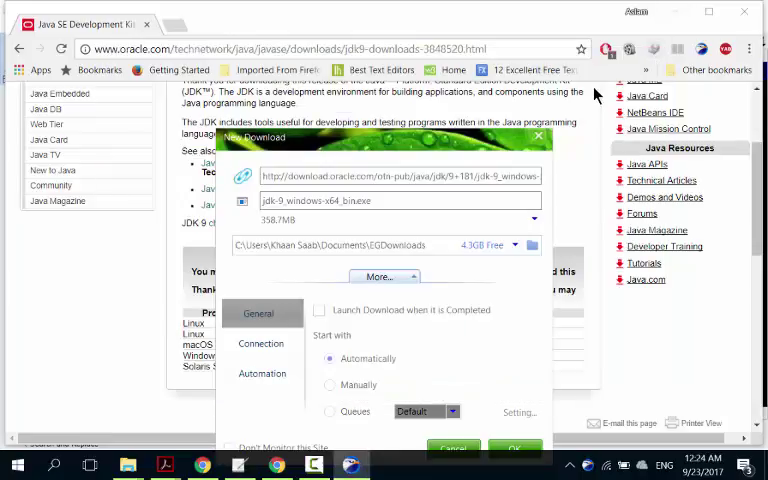
{"action": "left_click", "coordinate": [453, 447]}
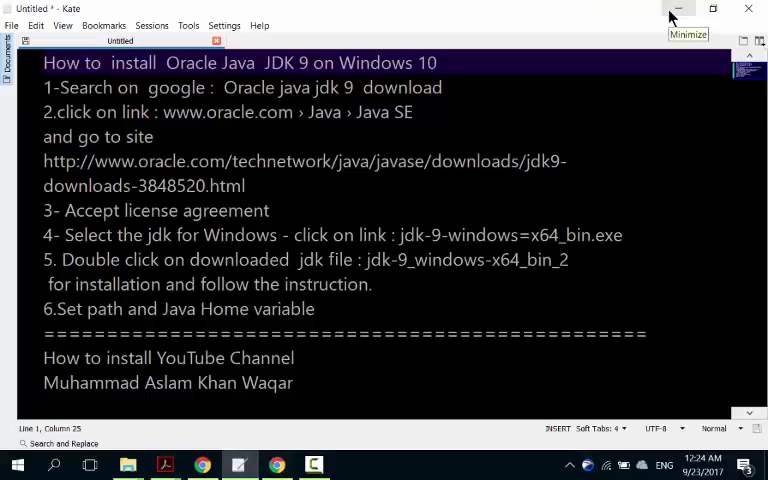
Minimize Kate, open the user folder's Downloads maximized, and select jdk-9_windows-x64_bin_2
{"action": "left_click", "coordinate": [678, 9]}
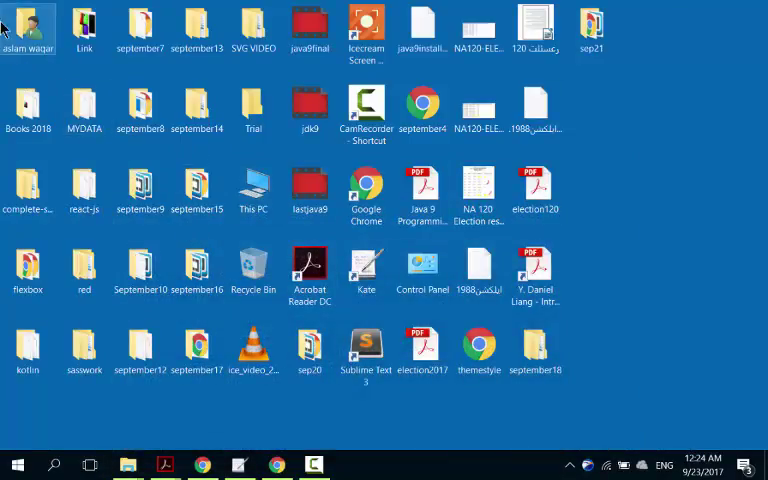
{"action": "double_click", "coordinate": [28, 25]}
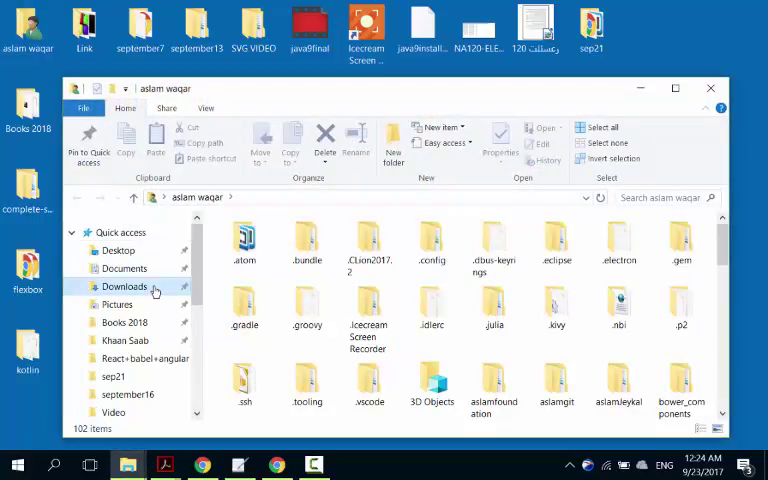
{"action": "left_click", "coordinate": [124, 287]}
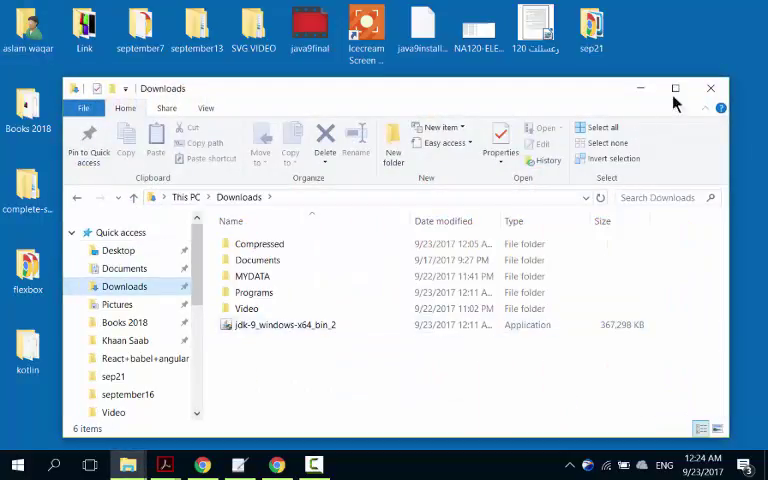
{"action": "left_click", "coordinate": [675, 88]}
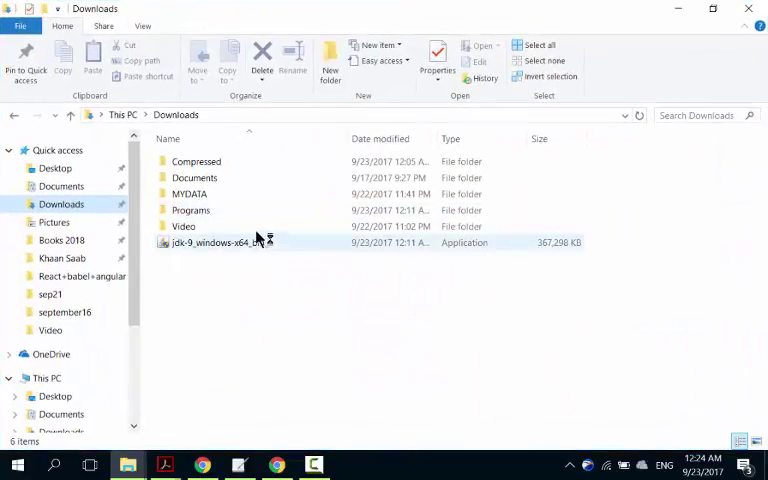
{"action": "left_click", "coordinate": [213, 242]}
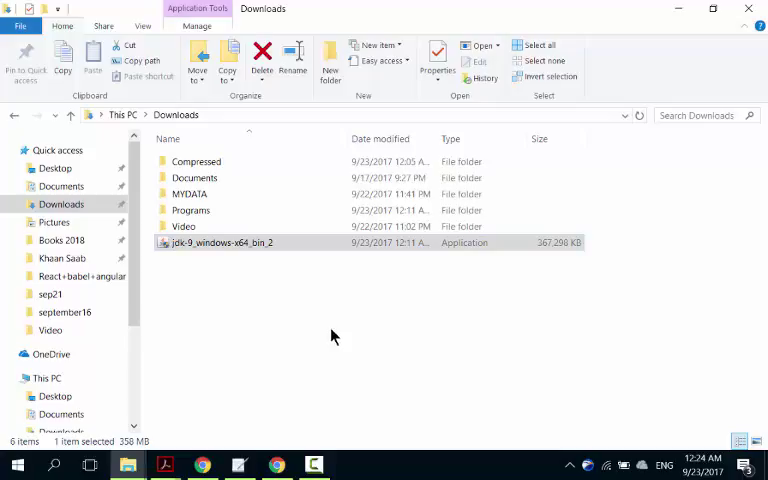
{"action": "mouse_move", "coordinate": [363, 340]}
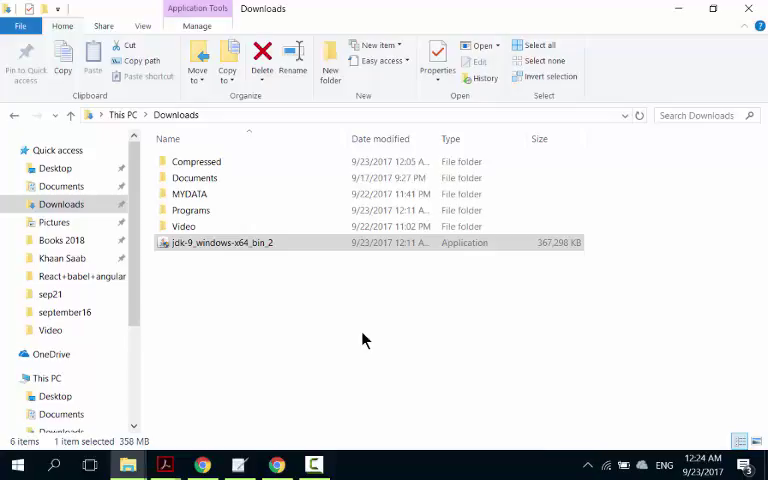
{"action": "mouse_move", "coordinate": [386, 343]}
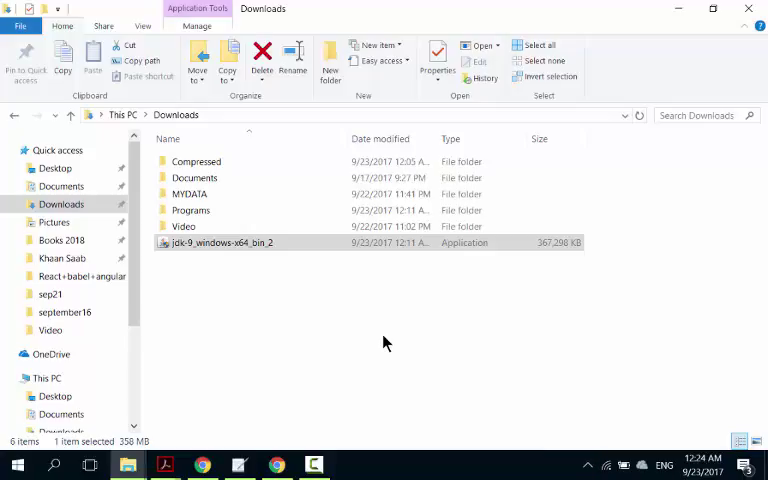
{"action": "mouse_move", "coordinate": [400, 339]}
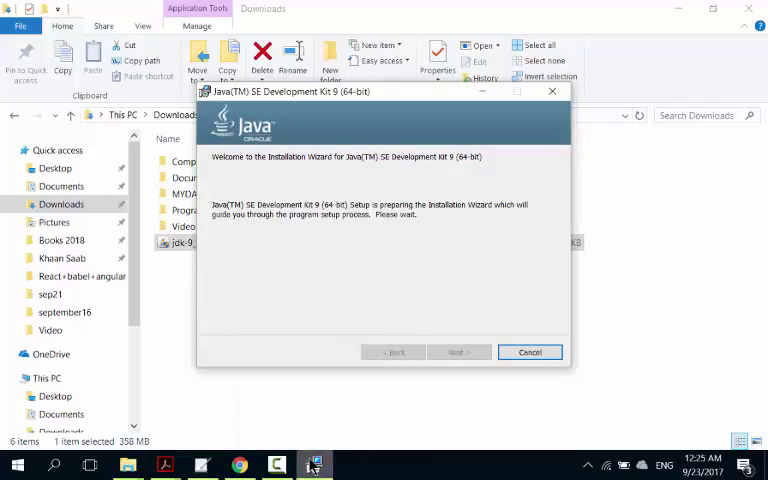
{"action": "mouse_move", "coordinate": [374, 419]}
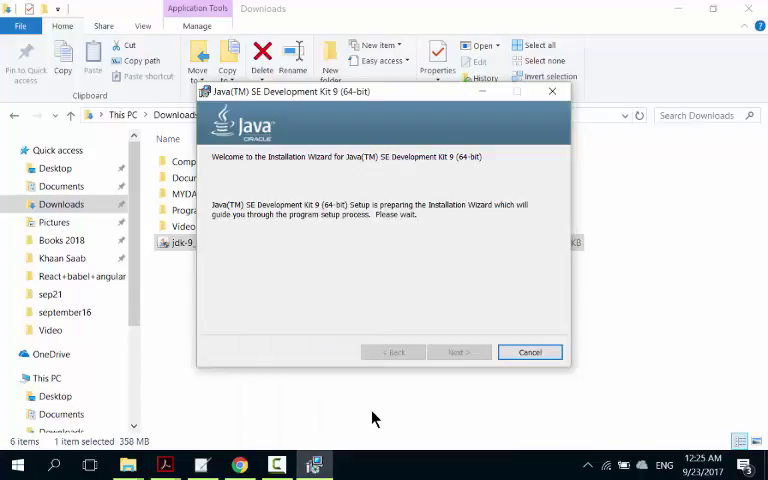
{"action": "mouse_move", "coordinate": [290, 465]}
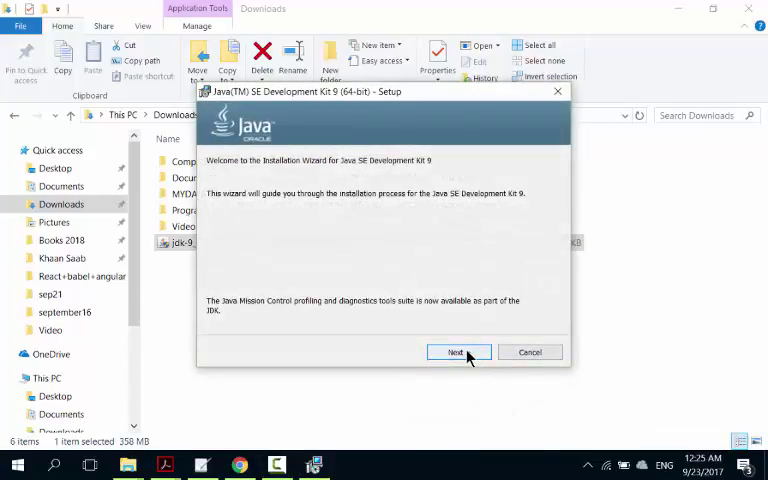
Accept the default features, install folder and JRE folder, then close the completed installer
{"action": "left_click", "coordinate": [458, 352]}
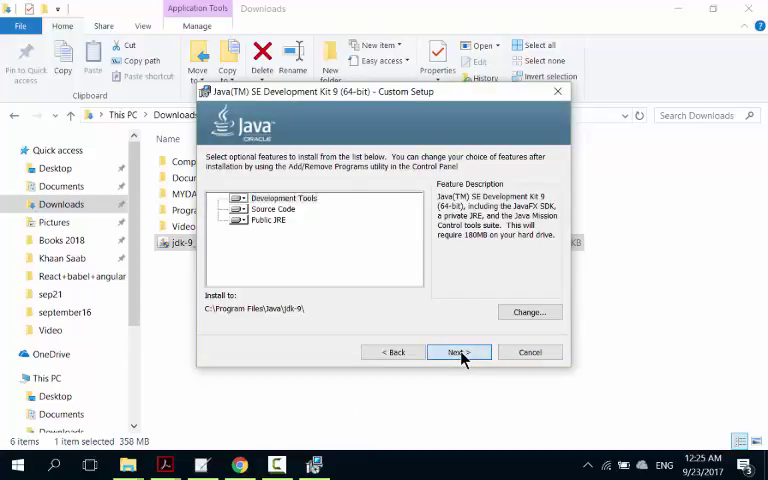
{"action": "left_click", "coordinate": [457, 352]}
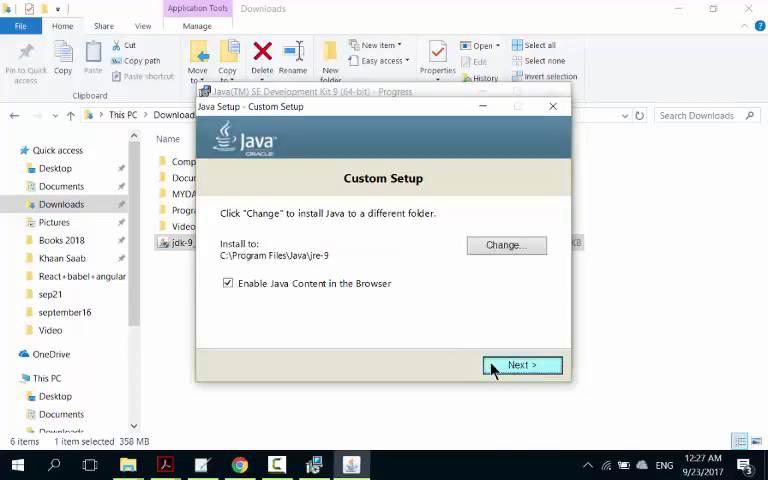
{"action": "left_click", "coordinate": [521, 365]}
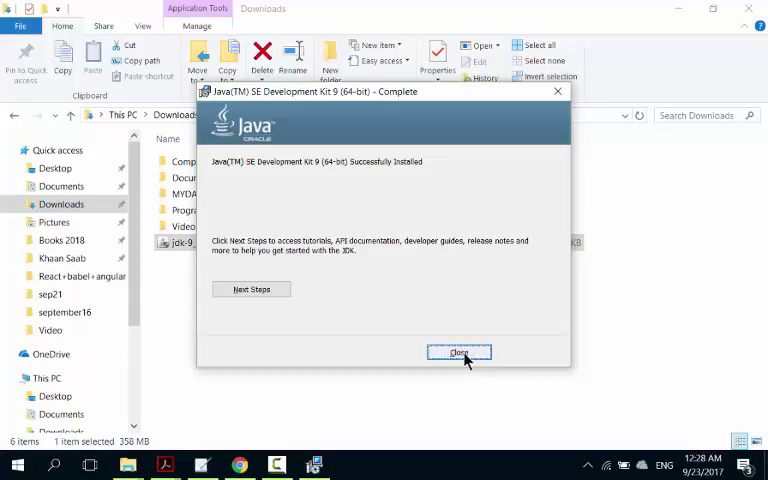
{"action": "left_click", "coordinate": [459, 353]}
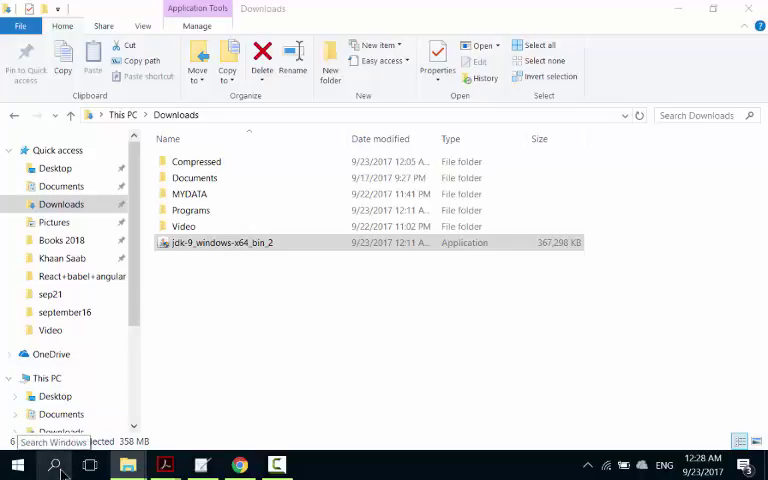
Open Command Prompt by searching cmd and run javac, which is not recognized
{"action": "left_click", "coordinate": [55, 464]}
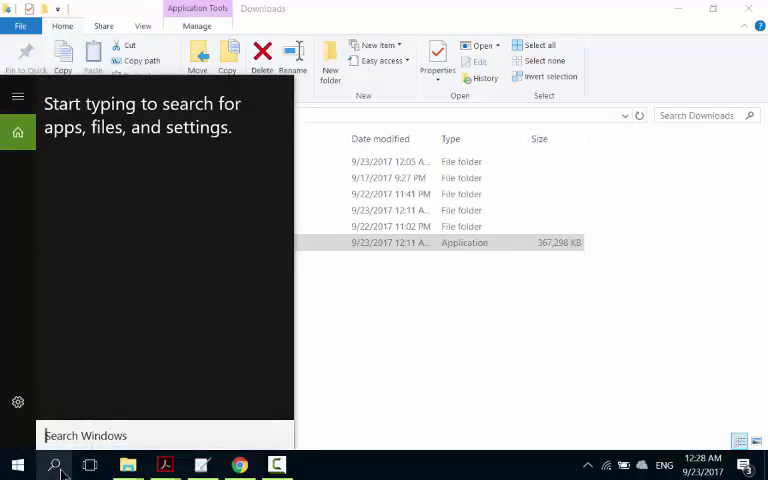
{"action": "type", "text": "cmd"}
{"action": "type", "text": "j"}
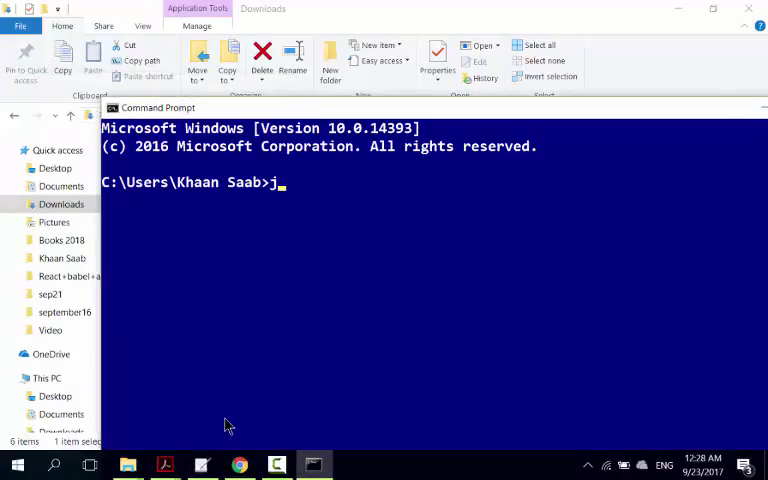
{"action": "type", "text": "avac"}
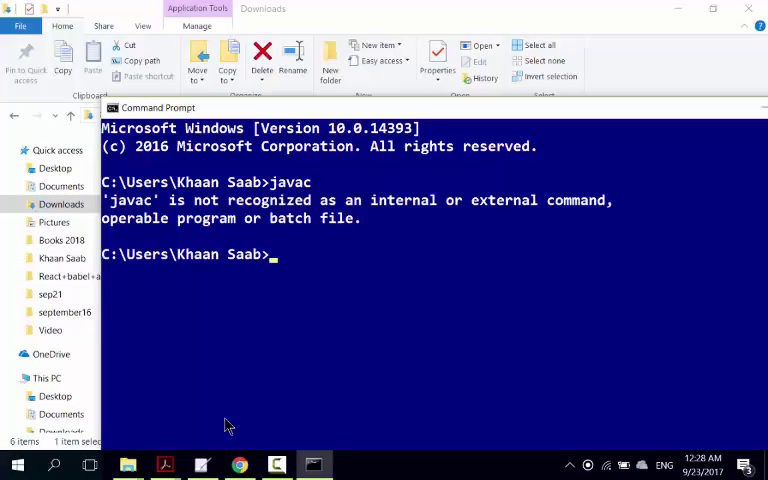
{"action": "mouse_move", "coordinate": [483, 268]}
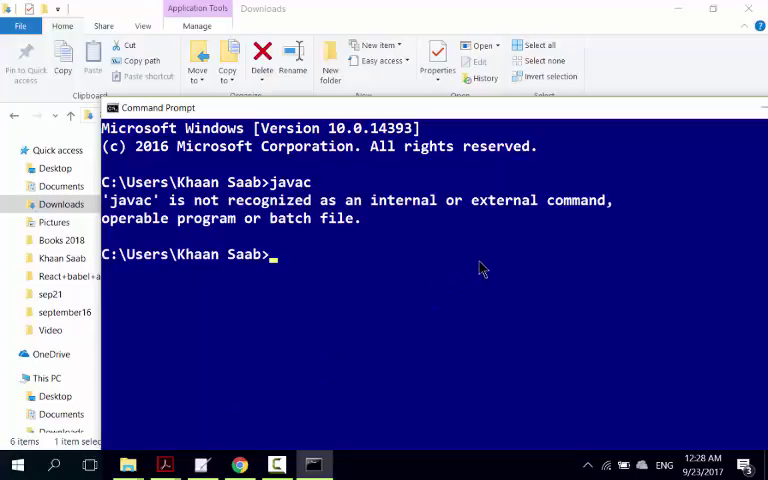
{"action": "mouse_move", "coordinate": [690, 120]}
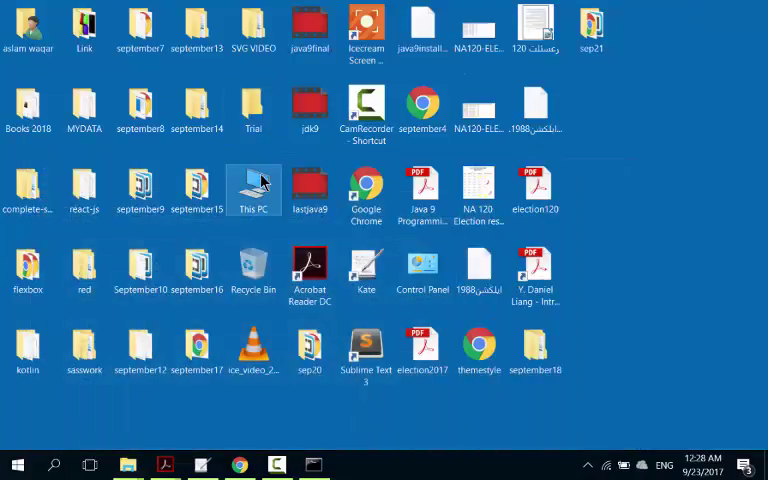
Browse to C:\Program Files\Java\jdk-9\bin and copy its address
{"action": "double_click", "coordinate": [253, 188]}
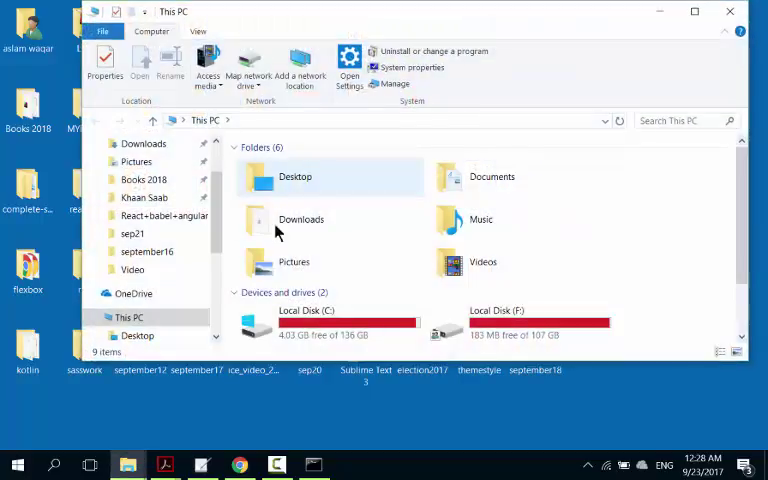
{"action": "mouse_move", "coordinate": [350, 330]}
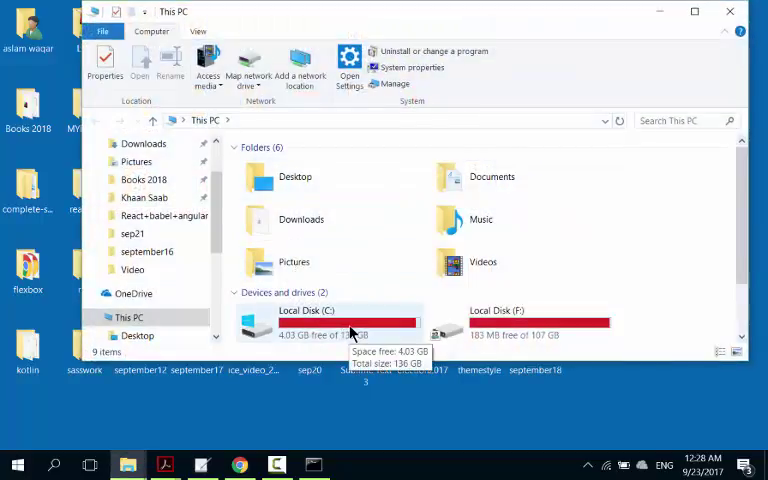
{"action": "double_click", "coordinate": [307, 320]}
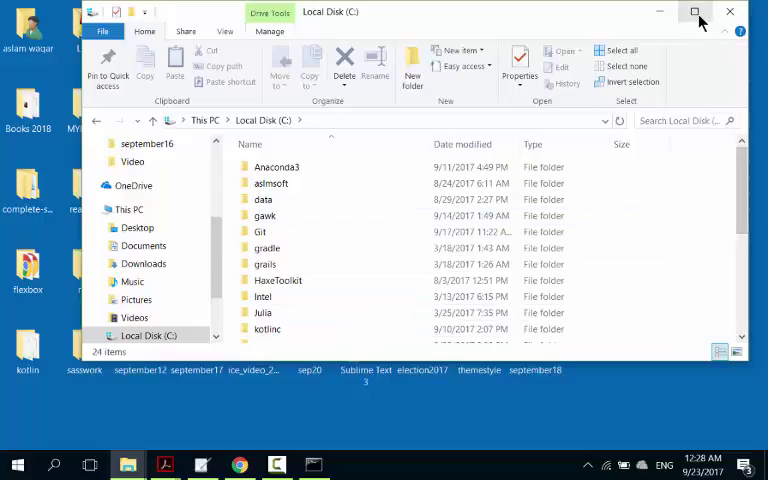
{"action": "left_click", "coordinate": [696, 11]}
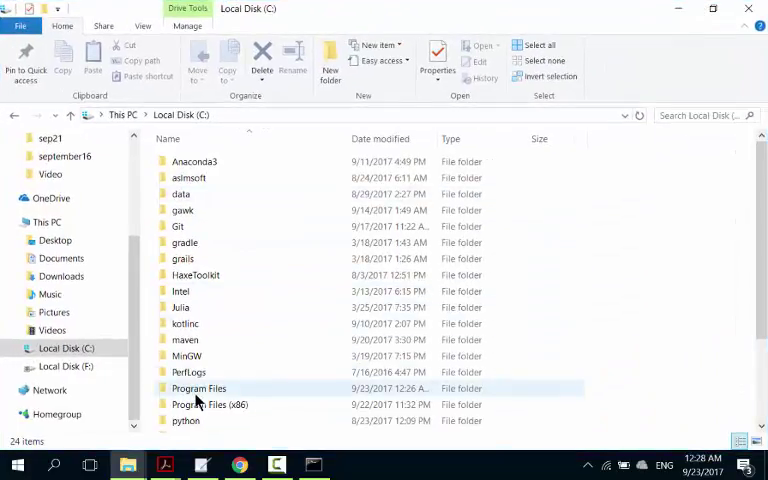
{"action": "double_click", "coordinate": [199, 388]}
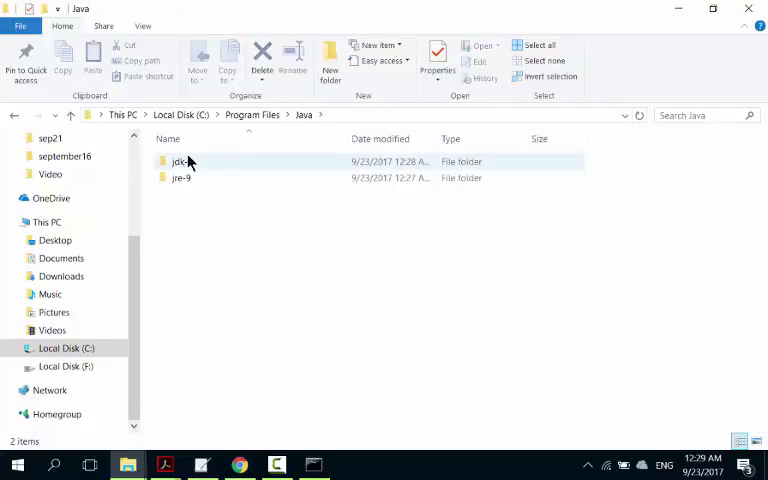
{"action": "double_click", "coordinate": [180, 161]}
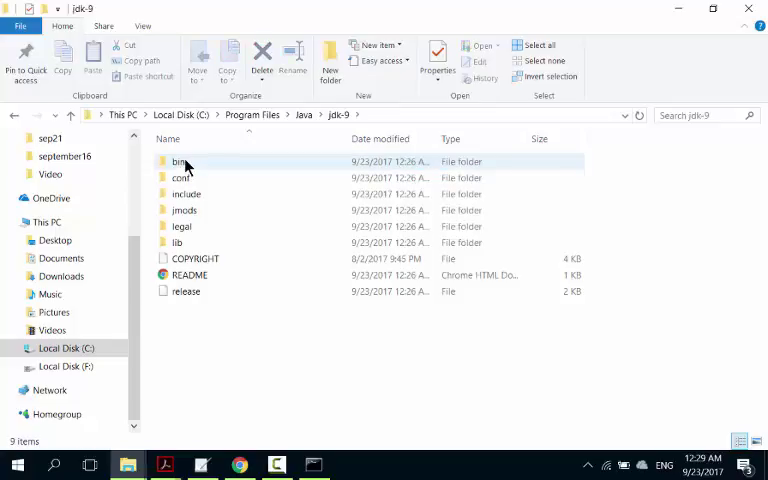
{"action": "double_click", "coordinate": [178, 161]}
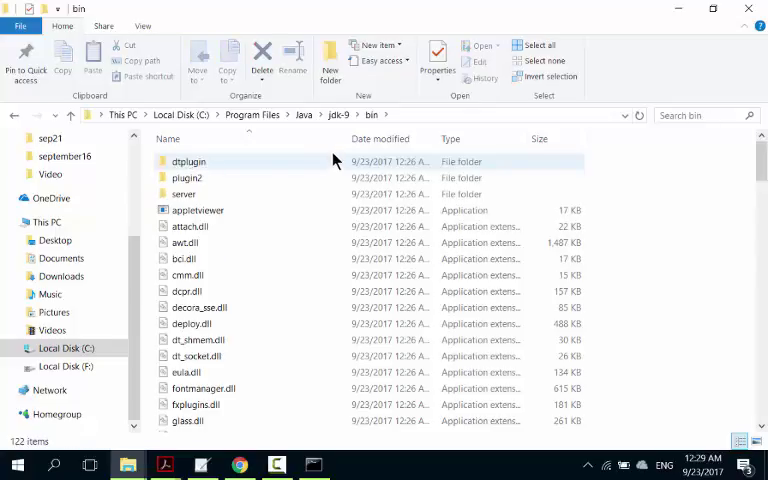
{"action": "right_click", "coordinate": [371, 115]}
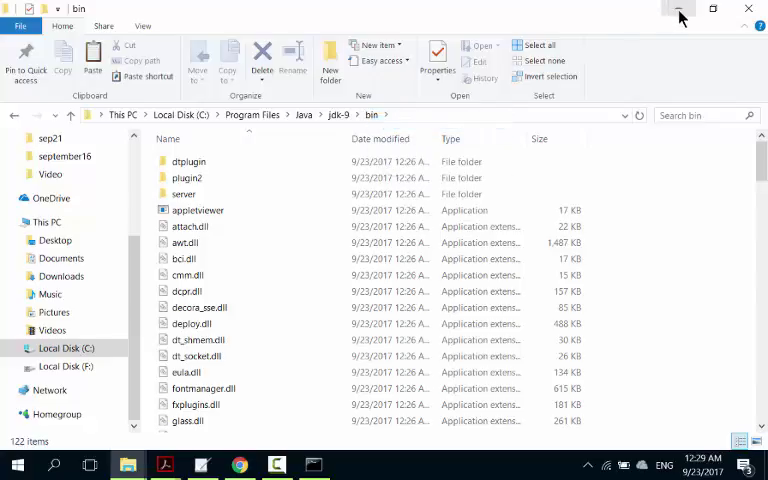
Open Environment Variables through This PC Properties and Advanced system settings
{"action": "left_click", "coordinate": [678, 9]}
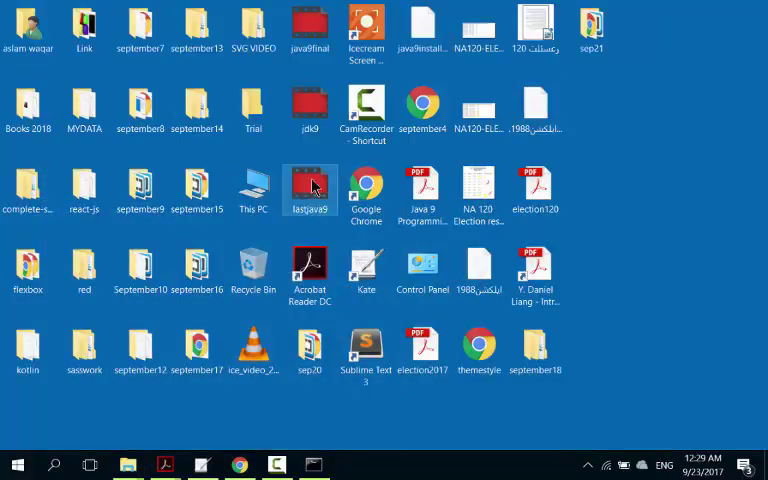
{"action": "right_click", "coordinate": [253, 185]}
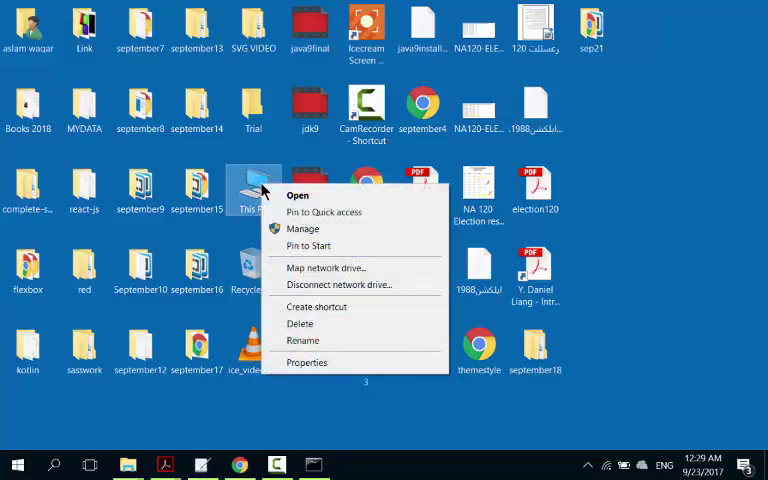
{"action": "mouse_move", "coordinate": [307, 362]}
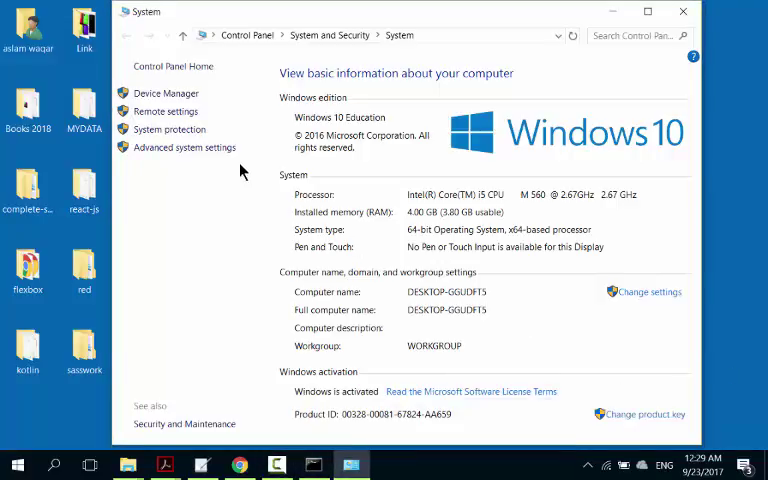
{"action": "left_click", "coordinate": [184, 147]}
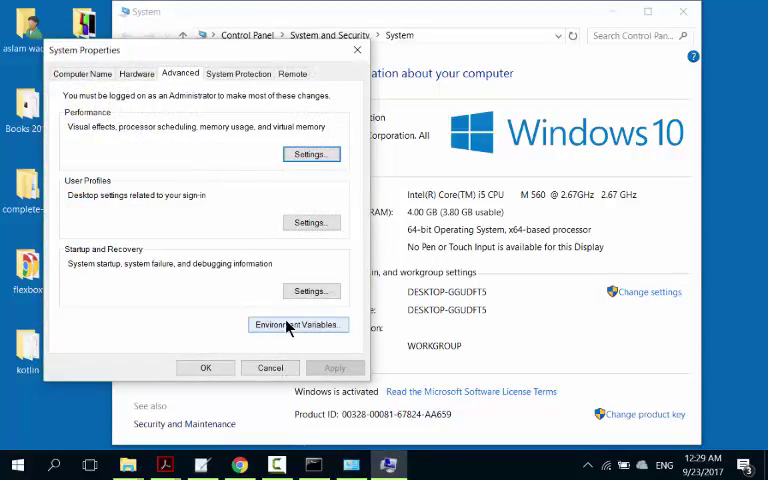
{"action": "left_click", "coordinate": [296, 324]}
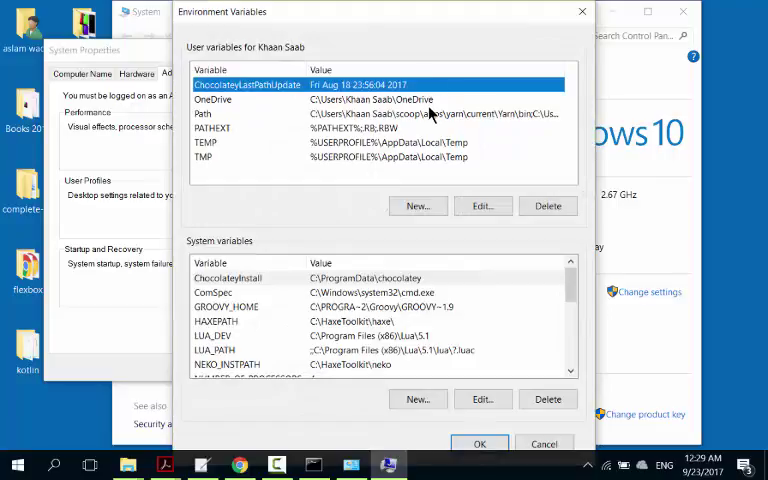
Paste the jdk-9\bin path as a new user Path entry and confirm
{"action": "left_click", "coordinate": [482, 205]}
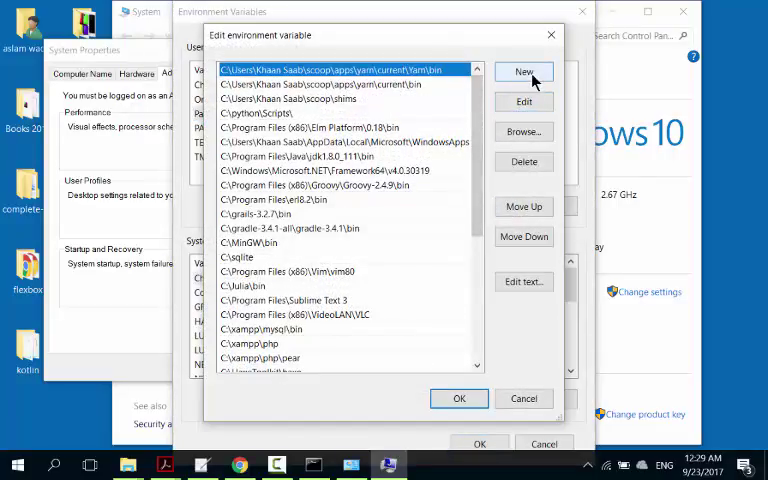
{"action": "left_click", "coordinate": [523, 71]}
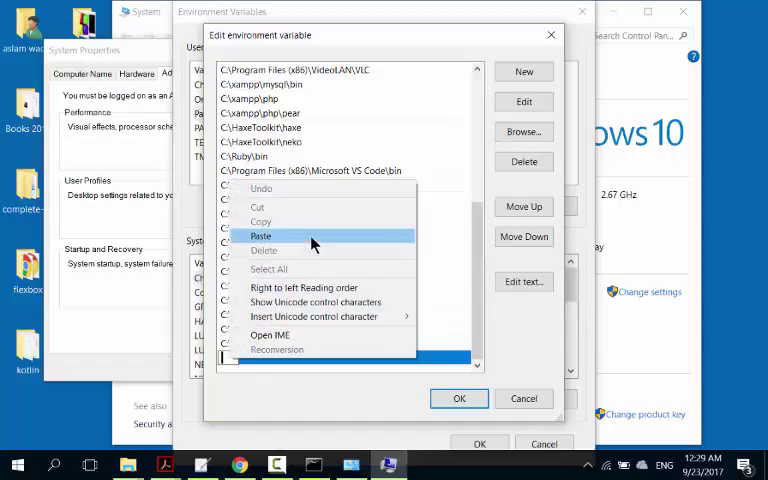
{"action": "left_click", "coordinate": [260, 235]}
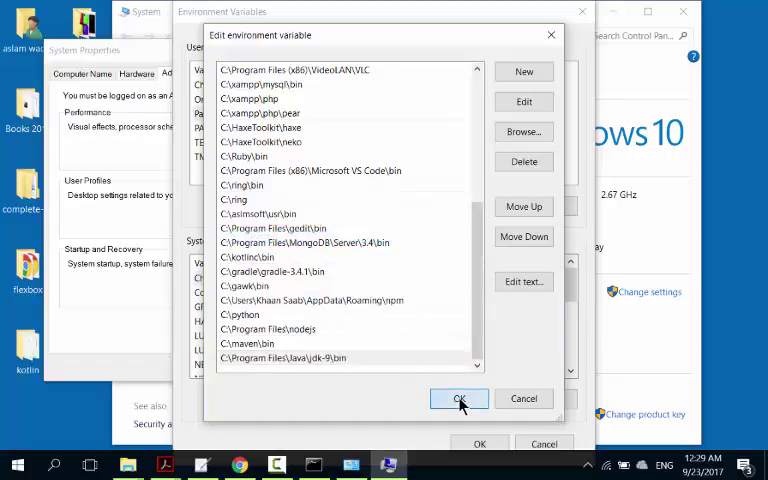
{"action": "left_click", "coordinate": [459, 399]}
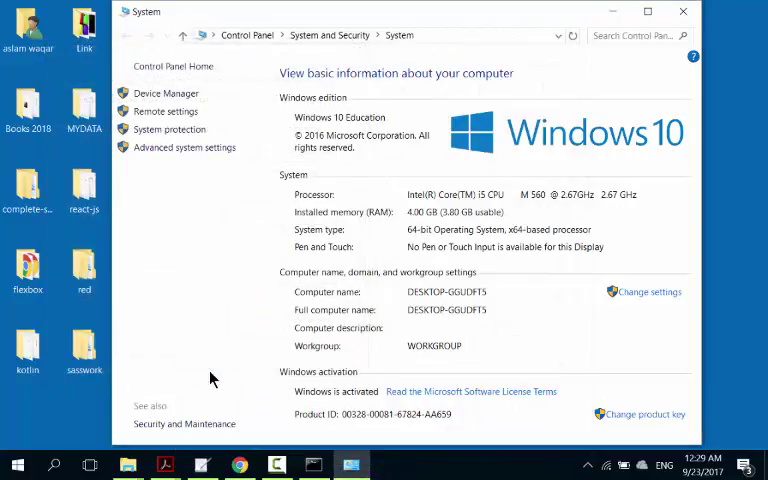
{"action": "mouse_move", "coordinate": [184, 147]}
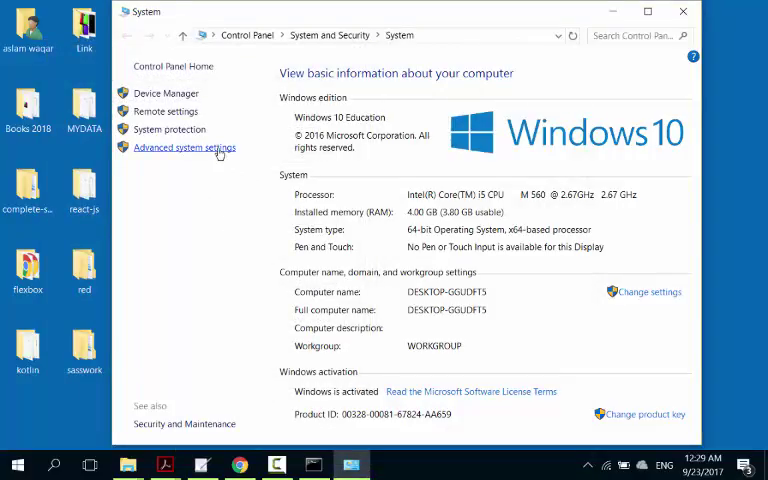
Reopen Environment Variables and start a new user variable
{"action": "left_click", "coordinate": [184, 147]}
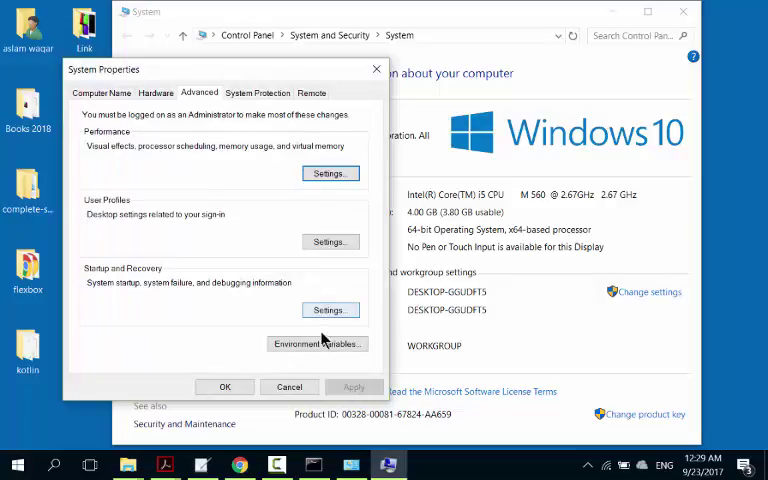
{"action": "left_click", "coordinate": [317, 343]}
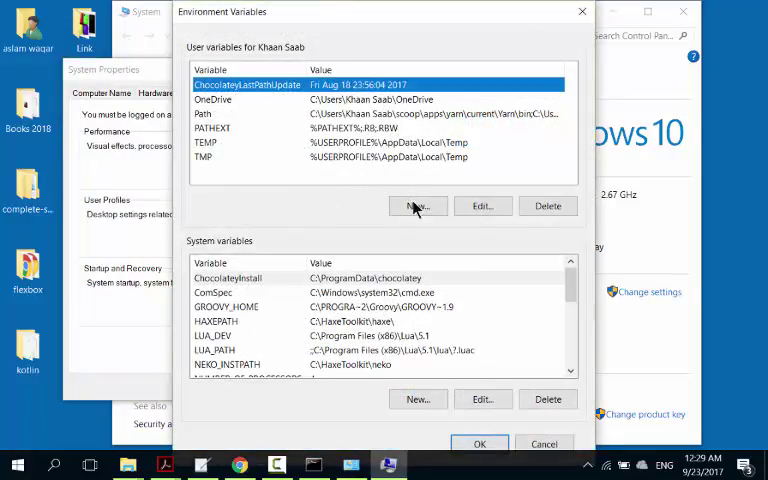
{"action": "left_click", "coordinate": [417, 206]}
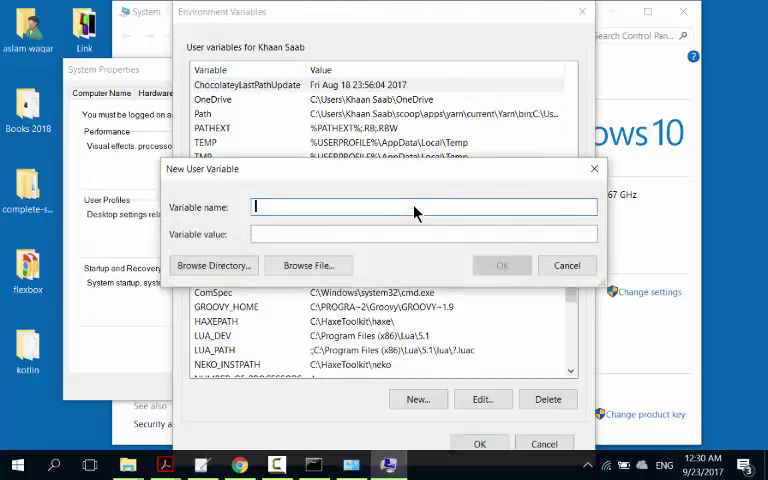
Name it JAVA_HOME with value C:\Program Files\Java\jdk-9\bin, then save and close
{"action": "type", "text": "JA"}
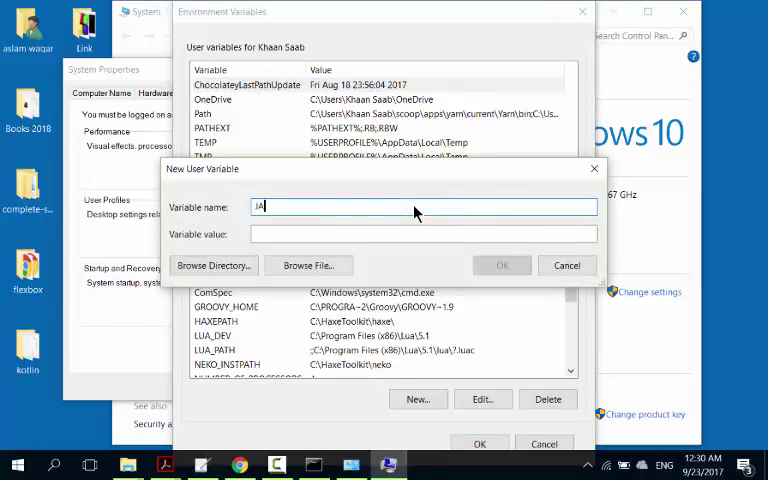
{"action": "type", "text": "VA_"}
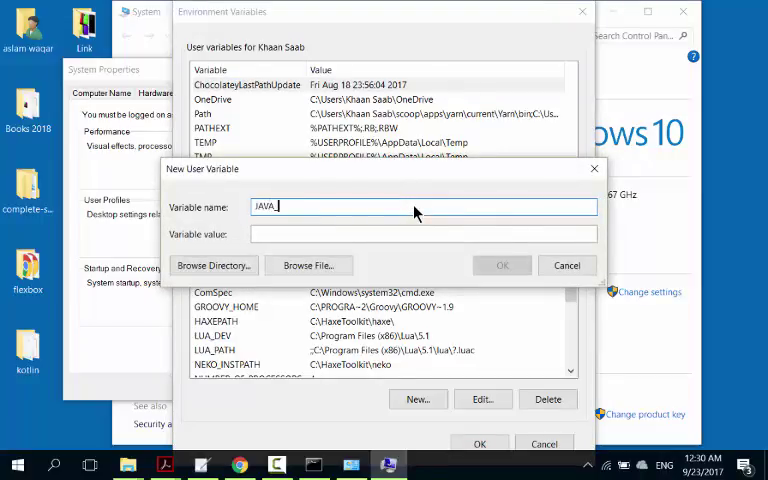
{"action": "type", "text": "HOME"}
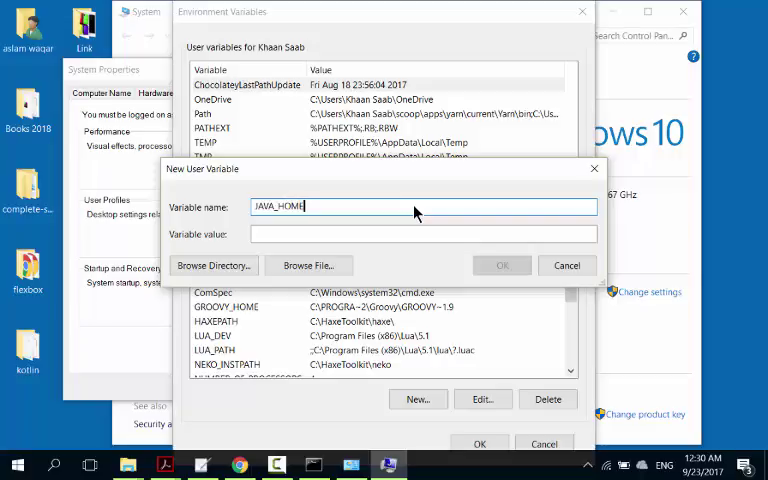
{"action": "left_click", "coordinate": [422, 233]}
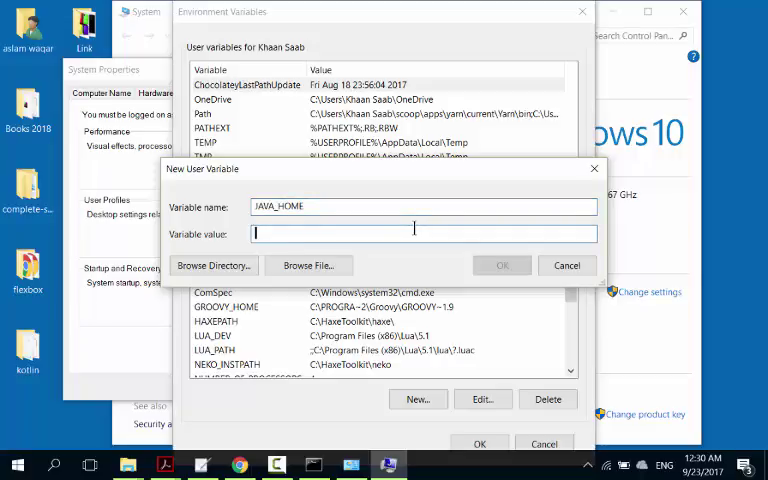
{"action": "type", "text": "C:\\Program Files\\Java\\jdk-9\\bin"}
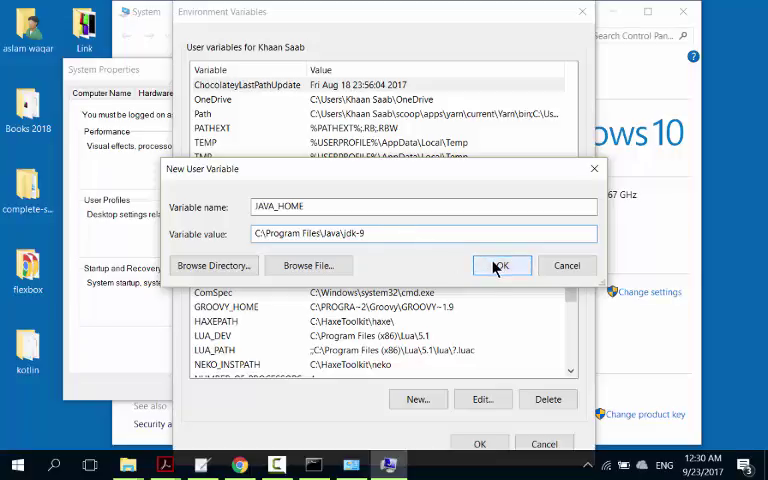
{"action": "left_click", "coordinate": [501, 265]}
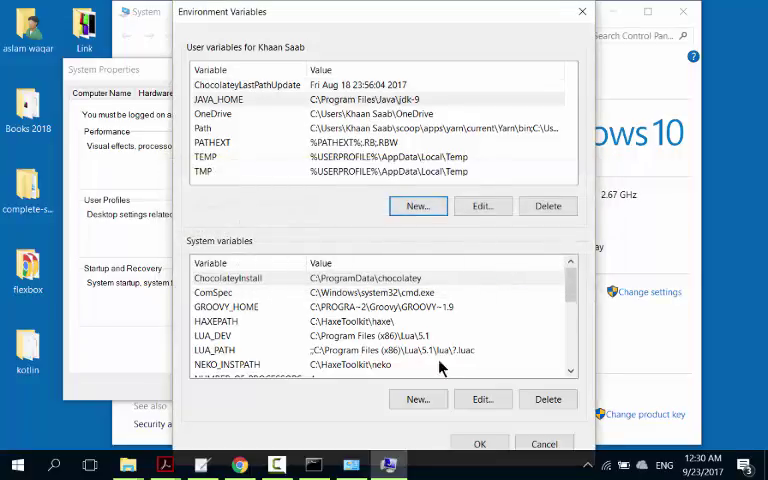
{"action": "left_click", "coordinate": [543, 443]}
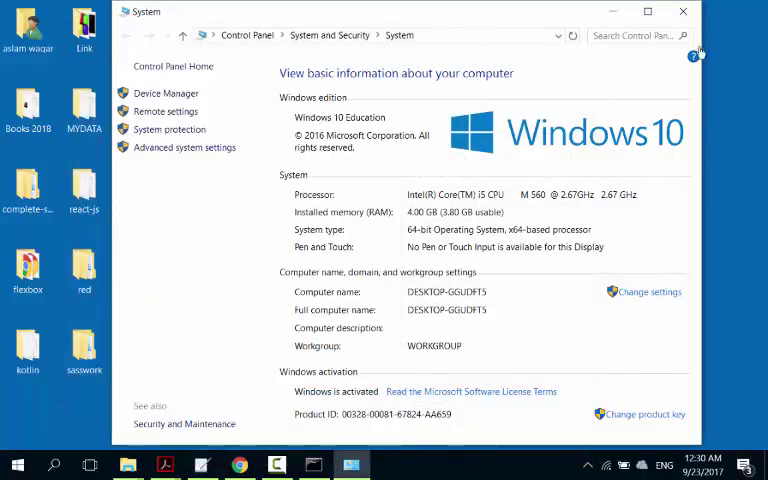
Close the System window and old Command Prompt, then open a new Command Prompt
{"action": "left_click", "coordinate": [683, 11]}
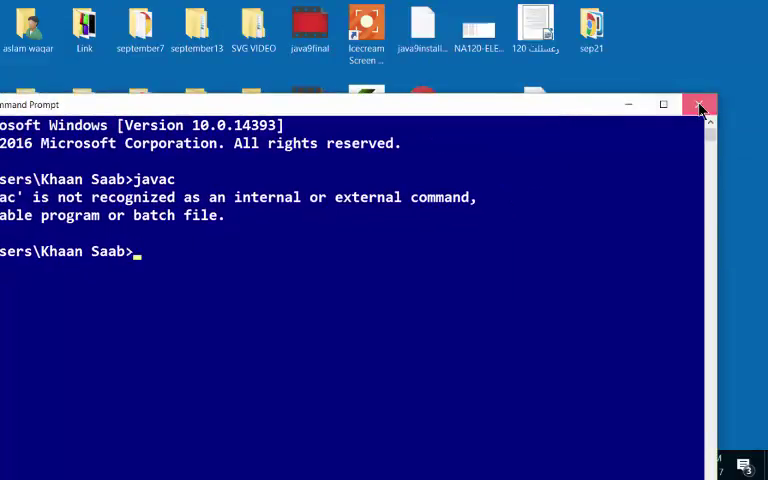
{"action": "left_click", "coordinate": [700, 104]}
{"action": "type", "text": "c"}
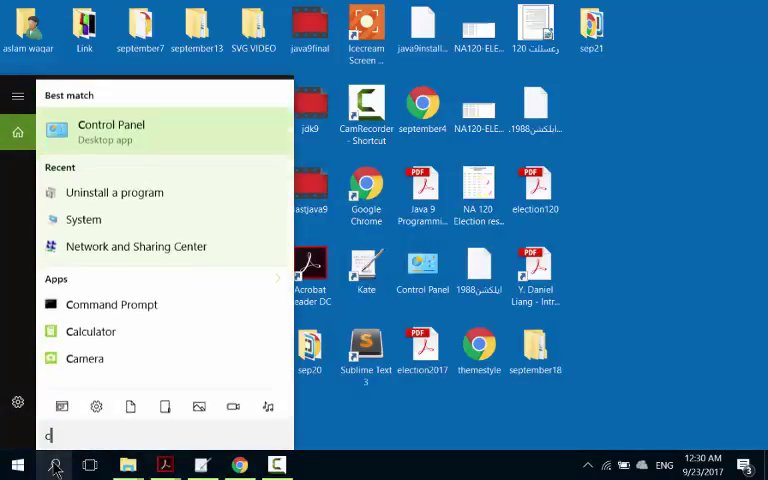
{"action": "type", "text": "md"}
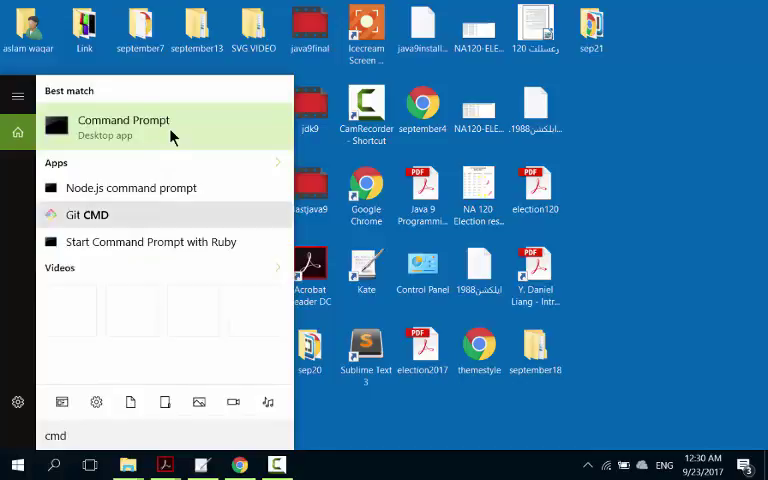
{"action": "left_click", "coordinate": [124, 126]}
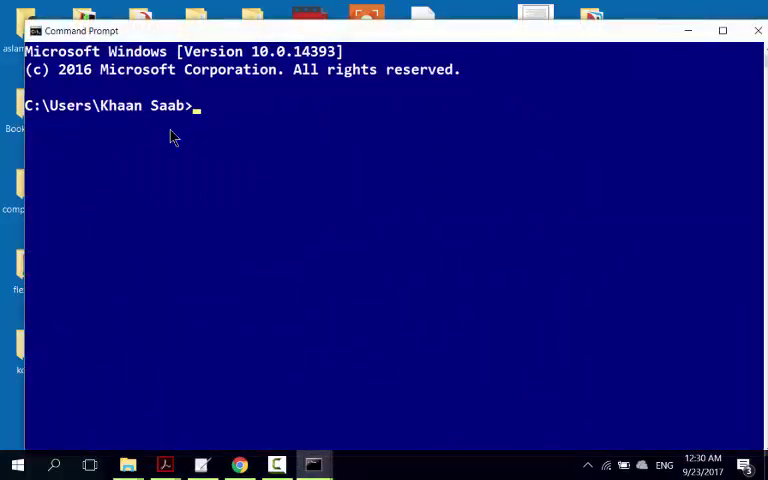
Run java -version, which reports version "9", then enter javac
{"action": "type", "text": "java"}
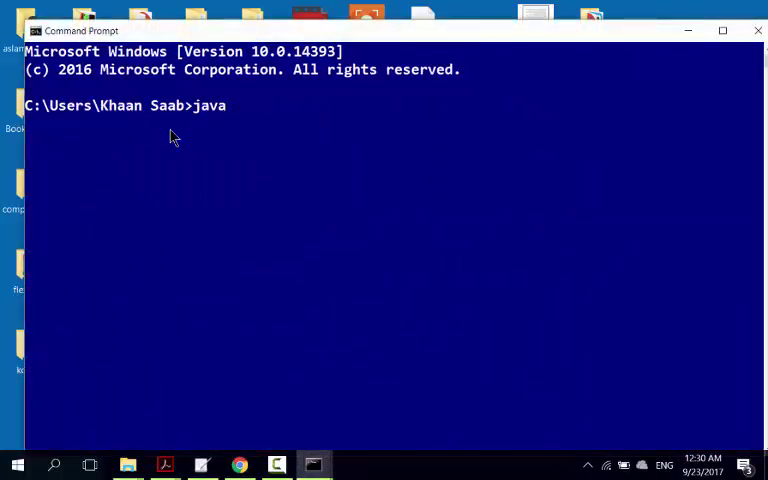
{"action": "type", "text": "-ve"}
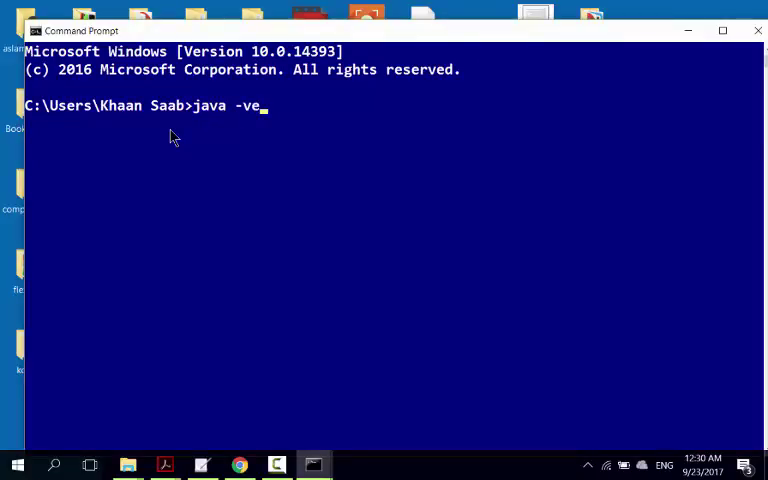
{"action": "type", "text": "rsion"}
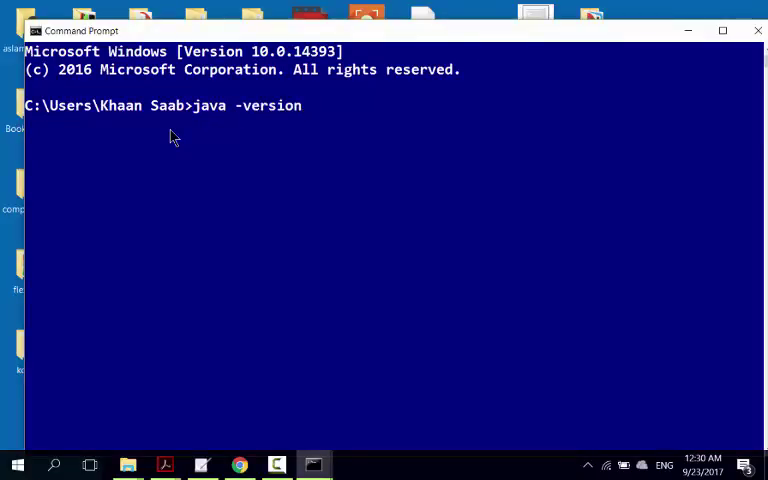
{"action": "key", "text": "Return"}
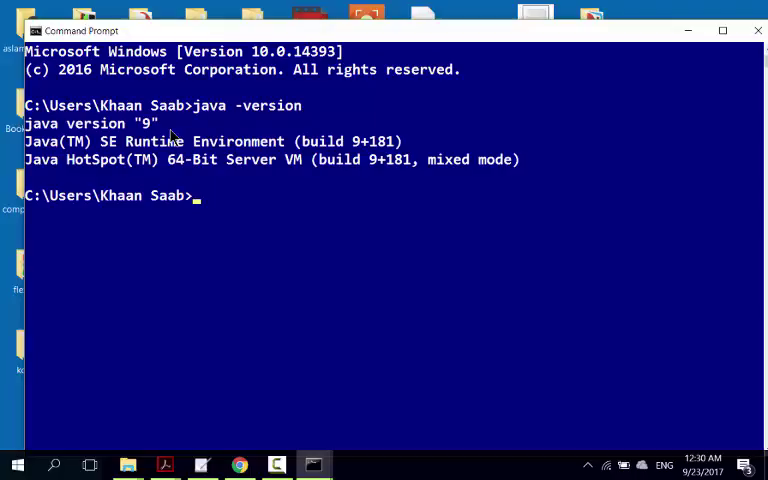
{"action": "type", "text": "java"}
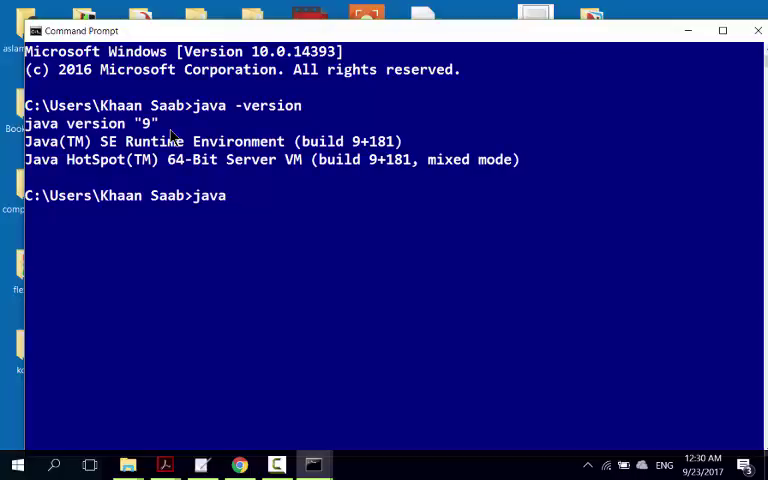
{"action": "type", "text": "c"}
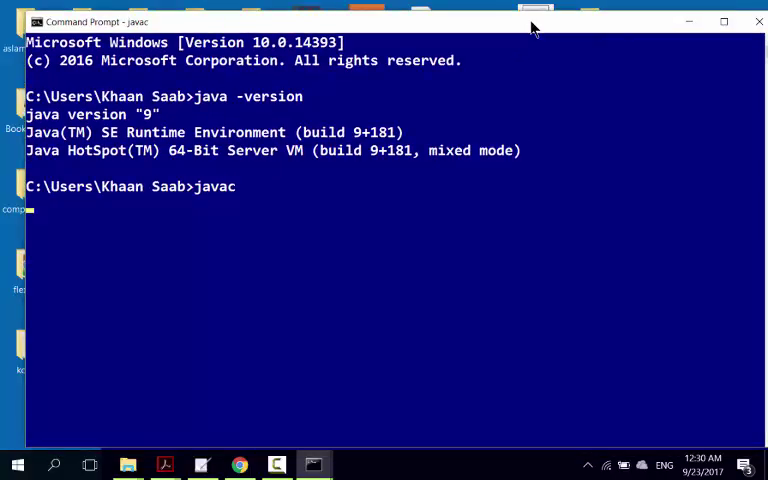
Run javac in Command Prompt and scroll through its printed usage and options list
{"action": "key", "text": "Return"}
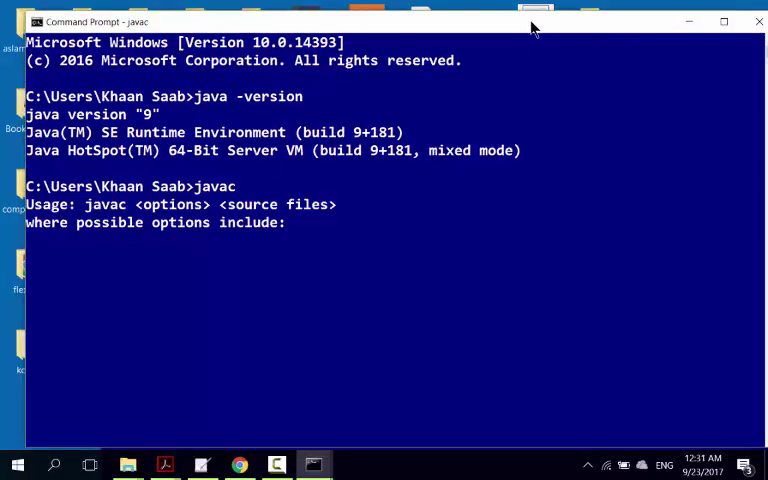
{"action": "scroll", "scroll_direction": "down", "scroll_amount": 3}
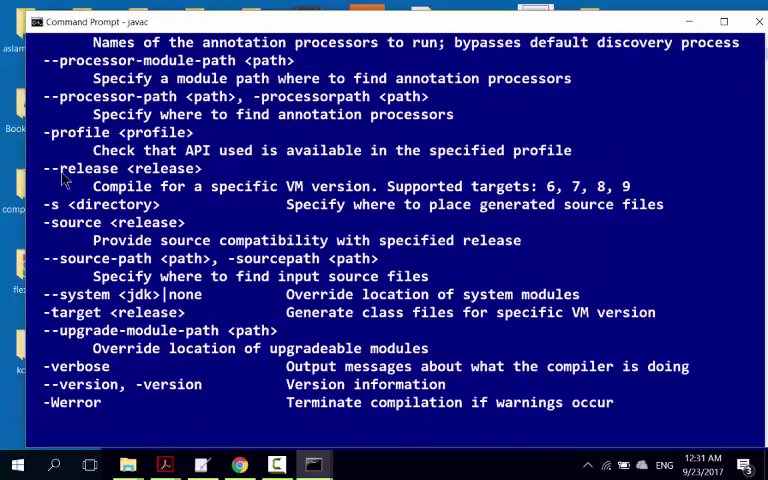
{"action": "scroll", "scroll_direction": "down", "scroll_amount": 3}
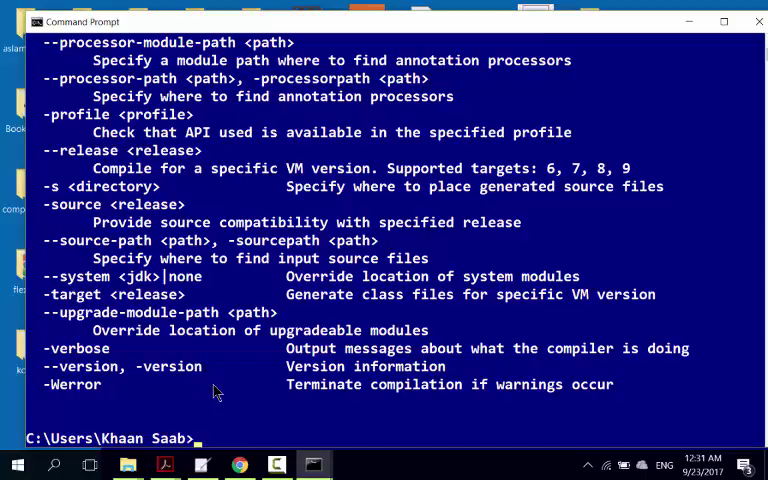
{"action": "mouse_move", "coordinate": [231, 410]}
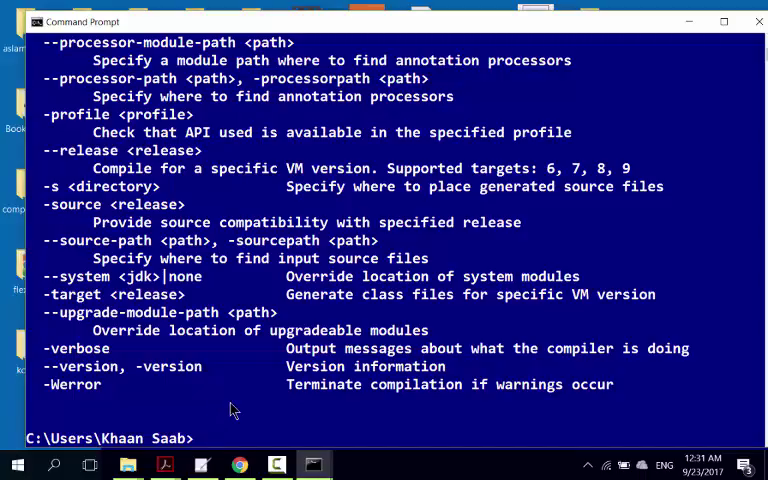
{"action": "mouse_move", "coordinate": [248, 420]}
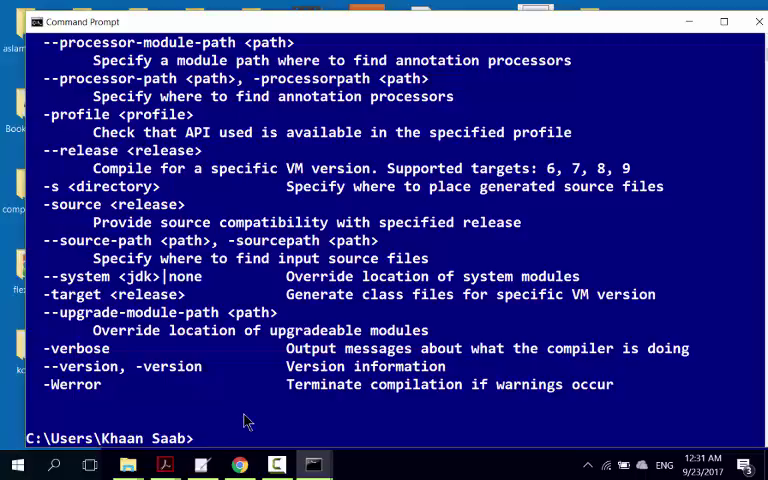